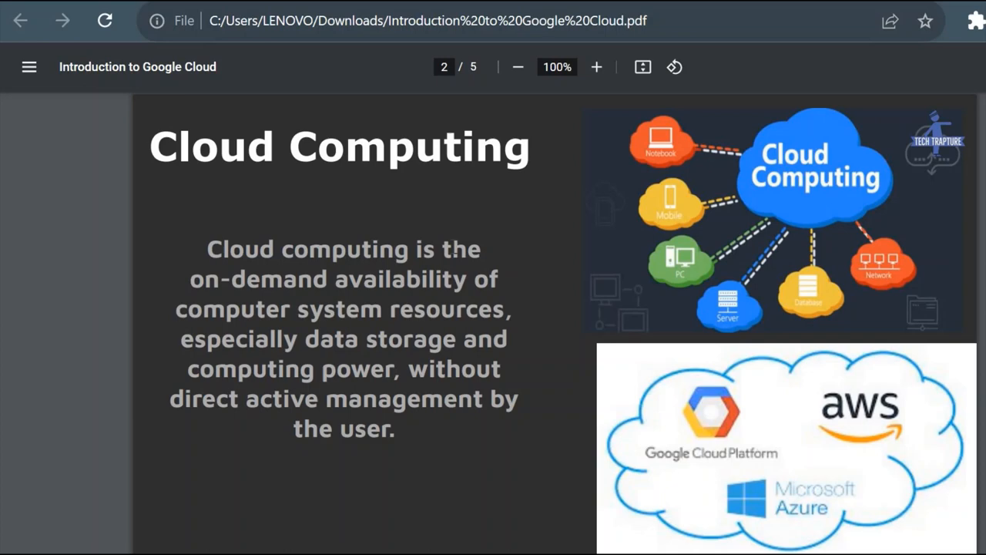
{"action": "mouse_move", "coordinate": [539, 229]}
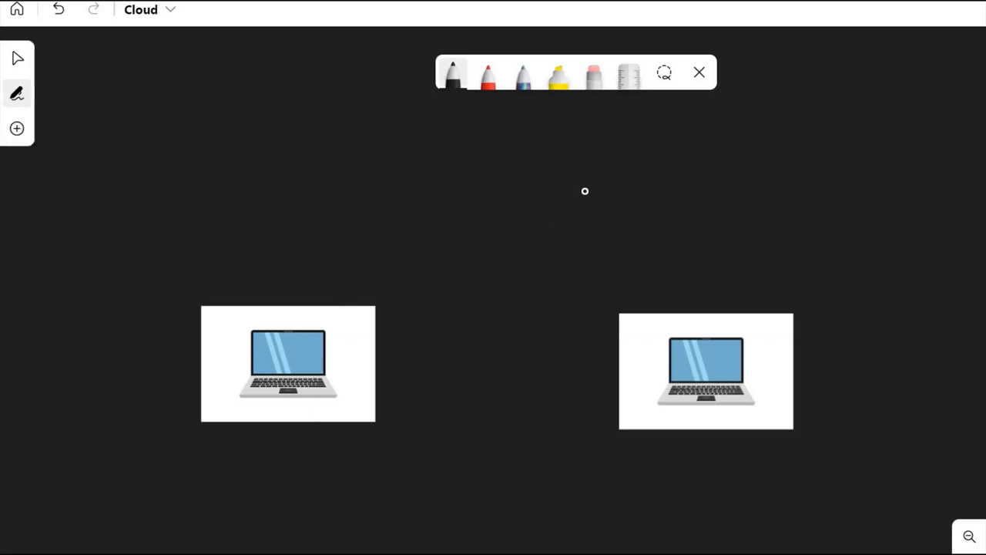
Draw a red line linking the two laptops on the board
{"action": "left_click", "coordinate": [488, 74]}
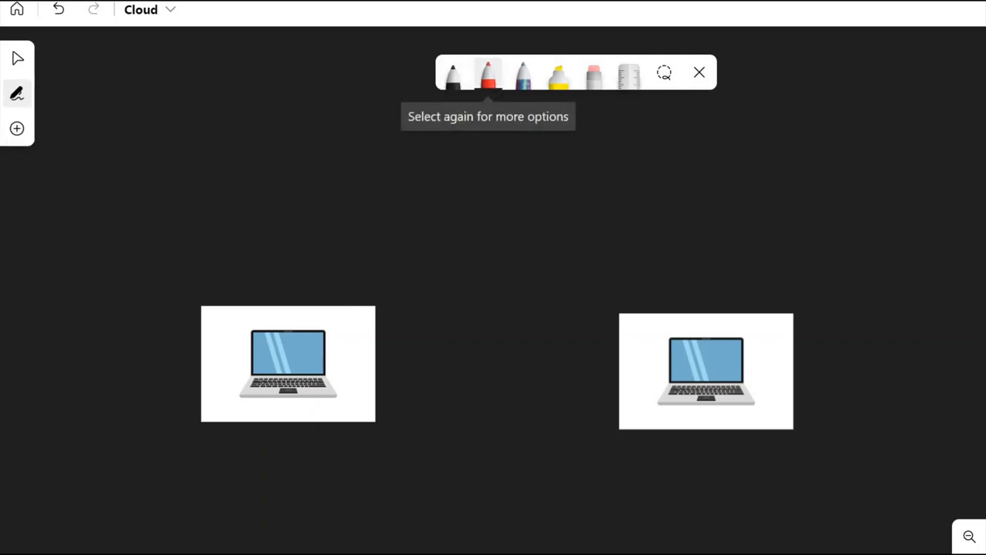
{"action": "left_click_drag", "start_coordinate": [372, 362], "coordinate": [628, 367]}
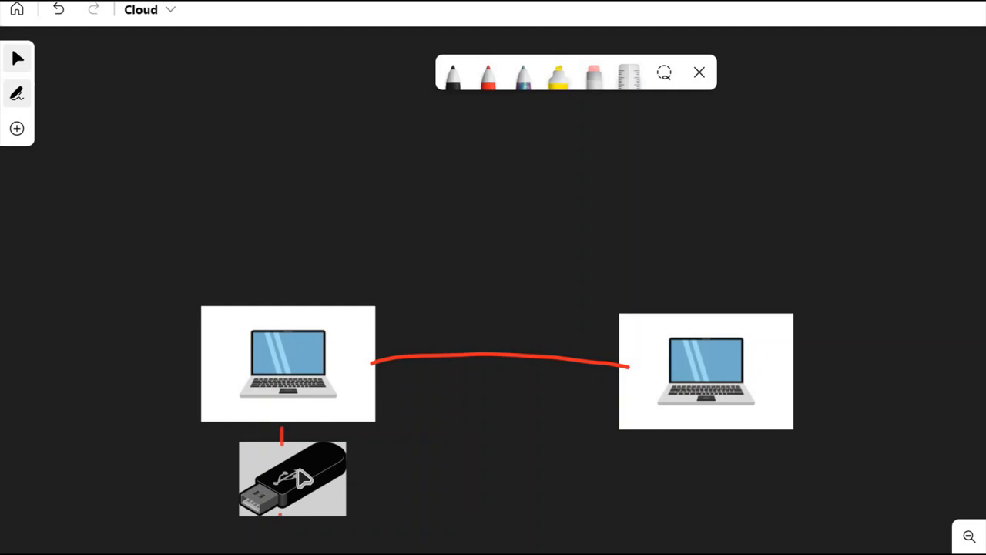
{"action": "left_click", "coordinate": [293, 478]}
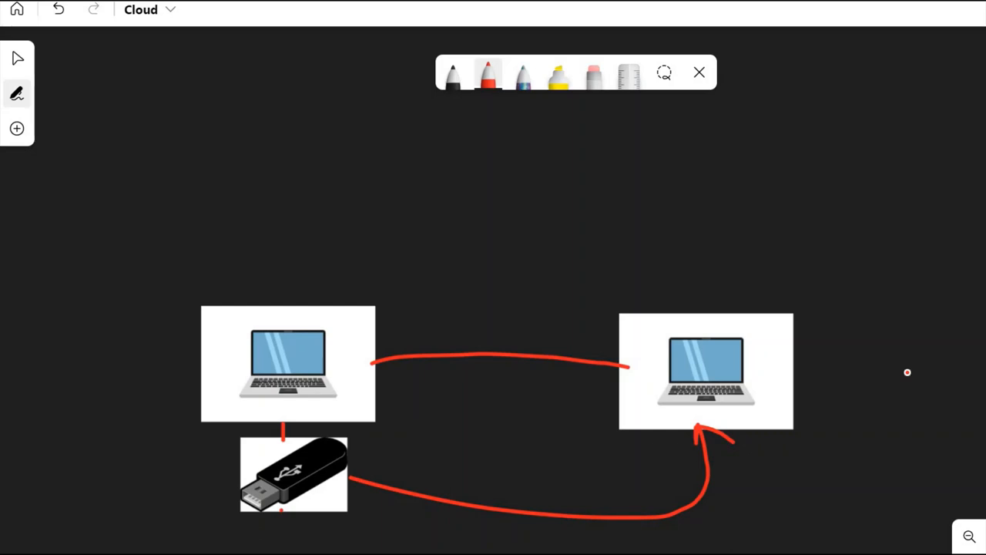
{"action": "mouse_move", "coordinate": [789, 298]}
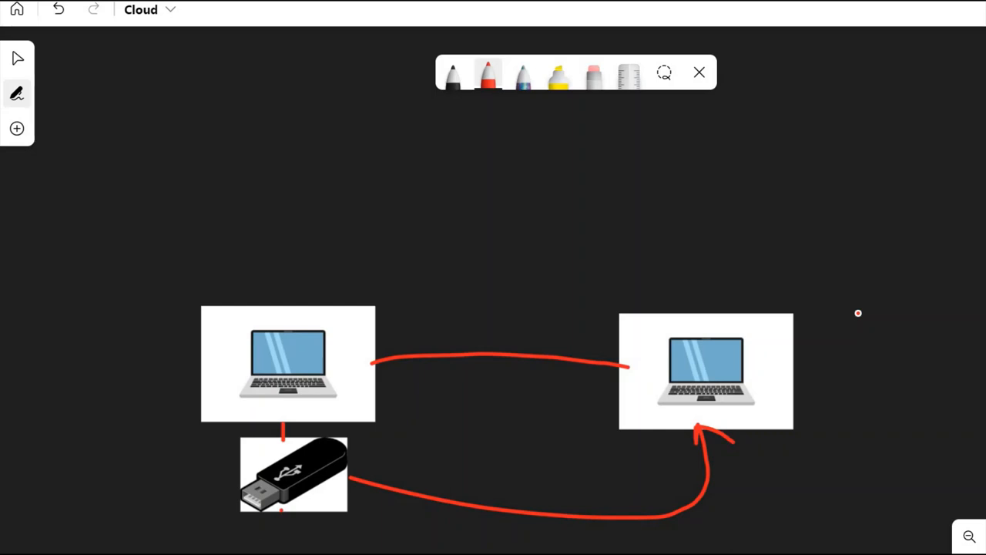
{"action": "mouse_move", "coordinate": [691, 422]}
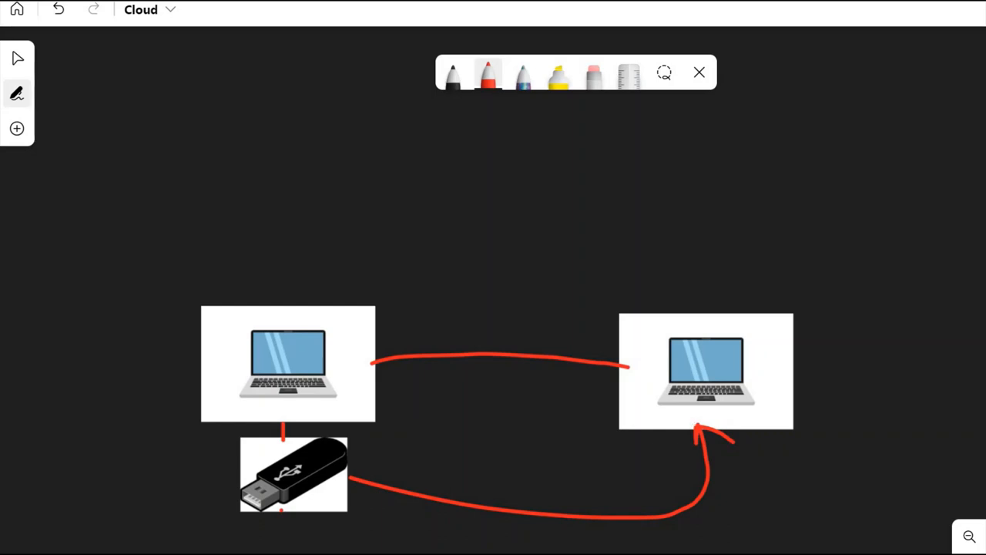
Cross out the pen drive with two red strokes
{"action": "left_click", "coordinate": [258, 416]}
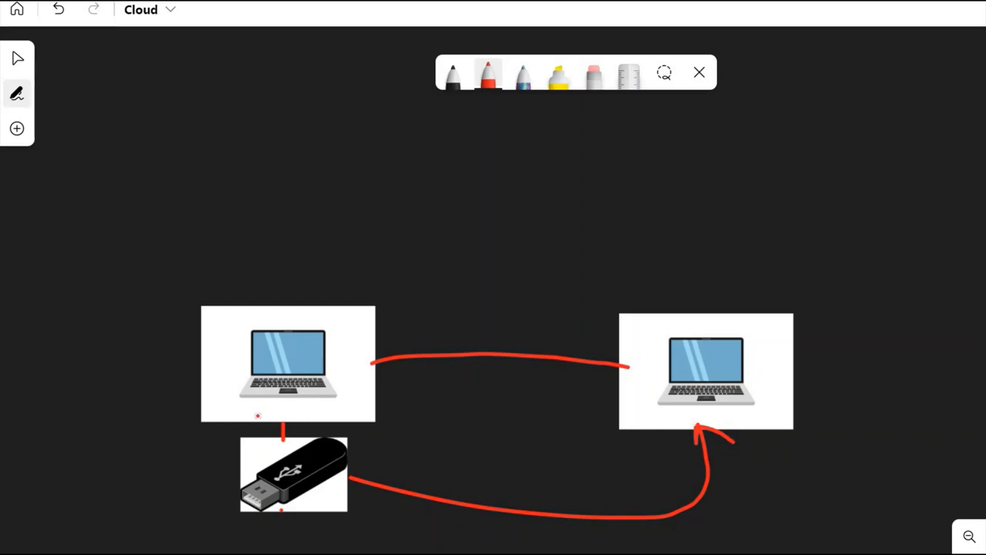
{"action": "left_click_drag", "start_coordinate": [231, 439], "coordinate": [443, 487]}
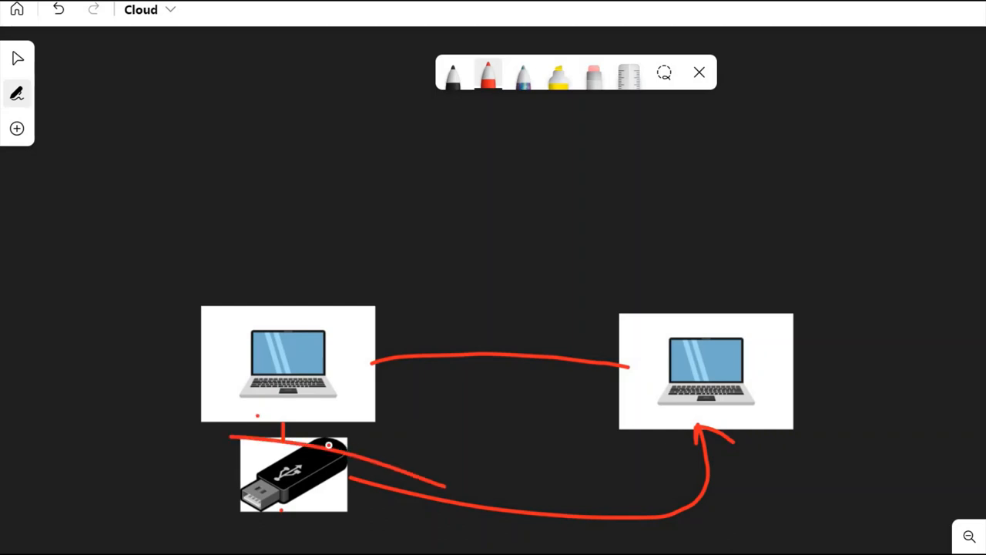
{"action": "left_click_drag", "start_coordinate": [327, 445], "coordinate": [277, 510]}
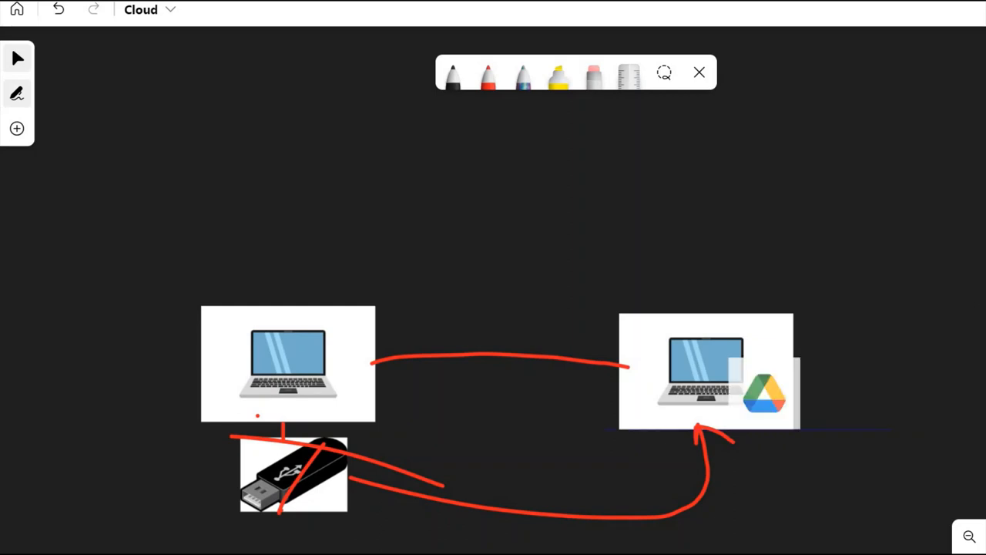
Place the Google Drive logo above the left laptop and connect them with a red line
{"action": "left_click_drag", "start_coordinate": [763, 393], "coordinate": [465, 205]}
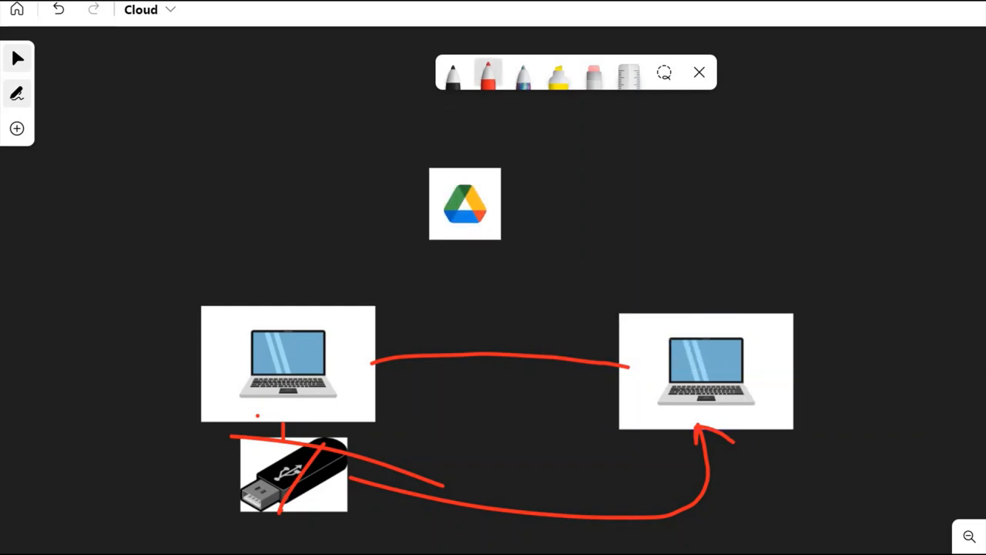
{"action": "left_click_drag", "start_coordinate": [283, 308], "coordinate": [389, 196]}
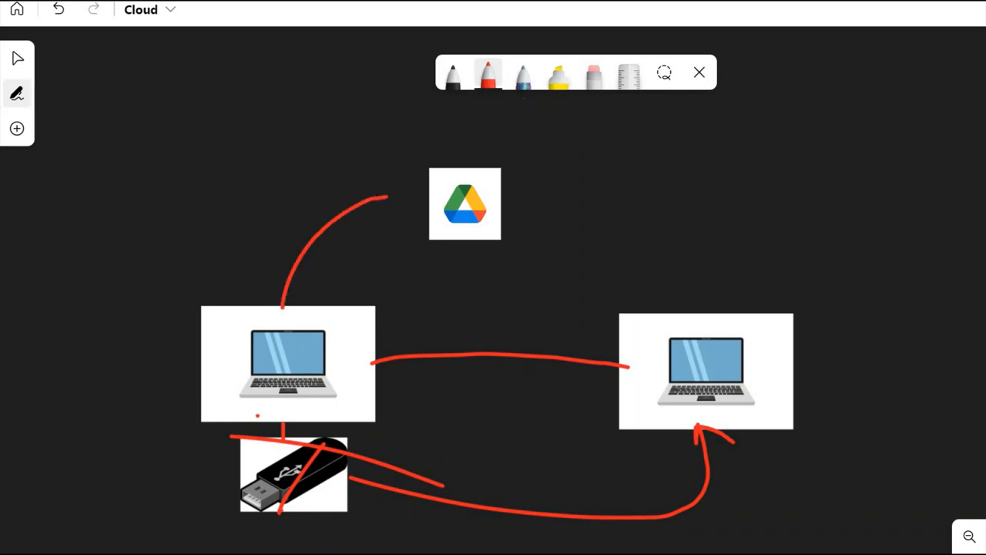
{"action": "left_click_drag", "start_coordinate": [389, 200], "coordinate": [420, 185]}
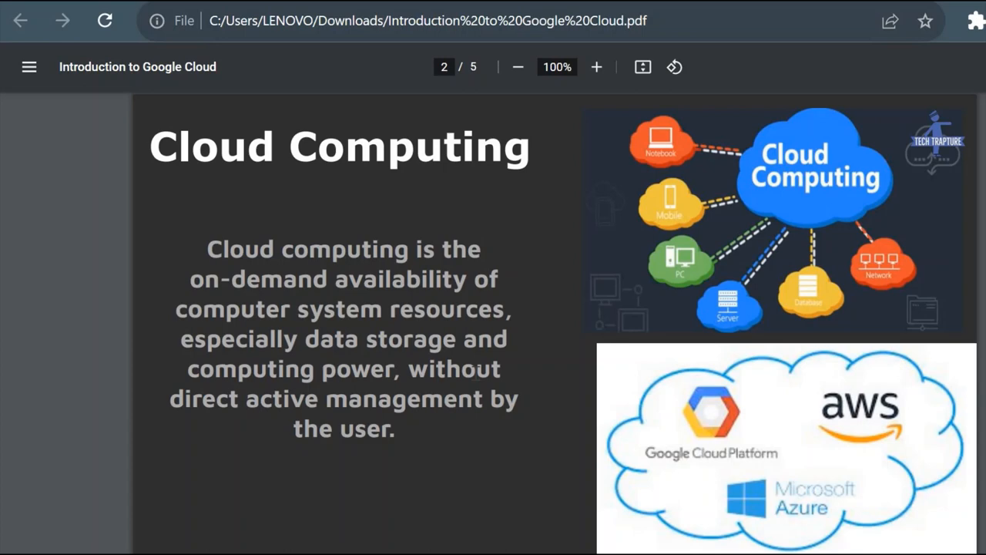
{"action": "mouse_move", "coordinate": [697, 180]}
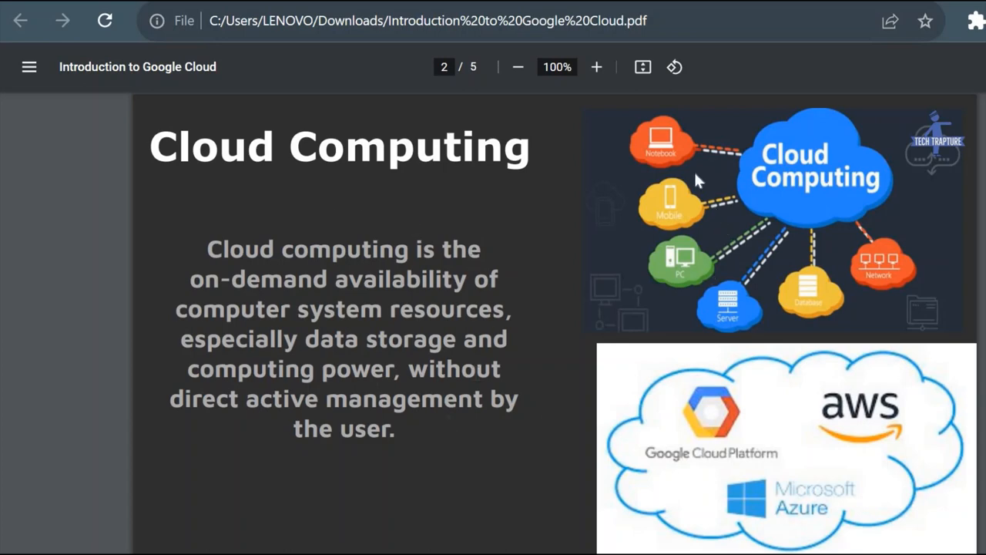
{"action": "mouse_move", "coordinate": [661, 144]}
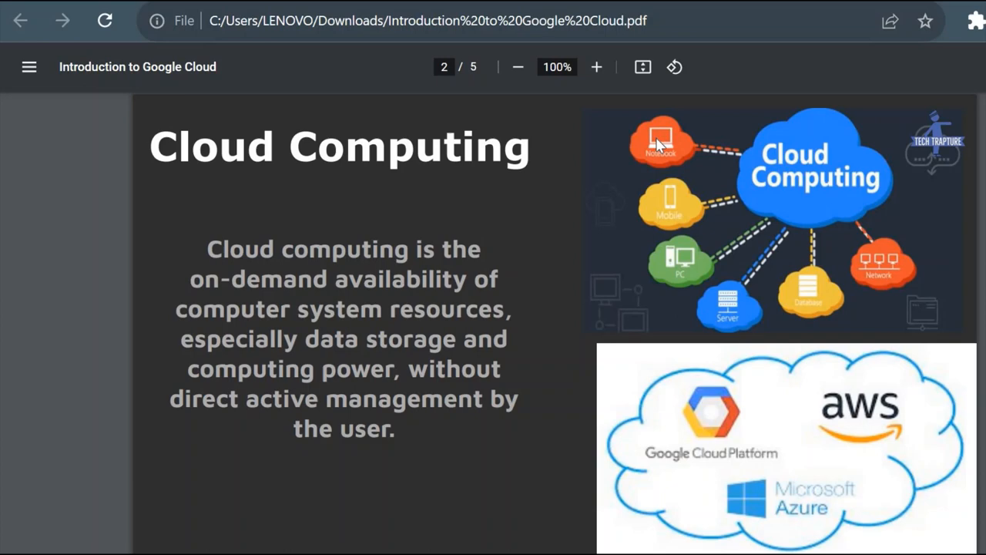
{"action": "mouse_move", "coordinate": [731, 331]}
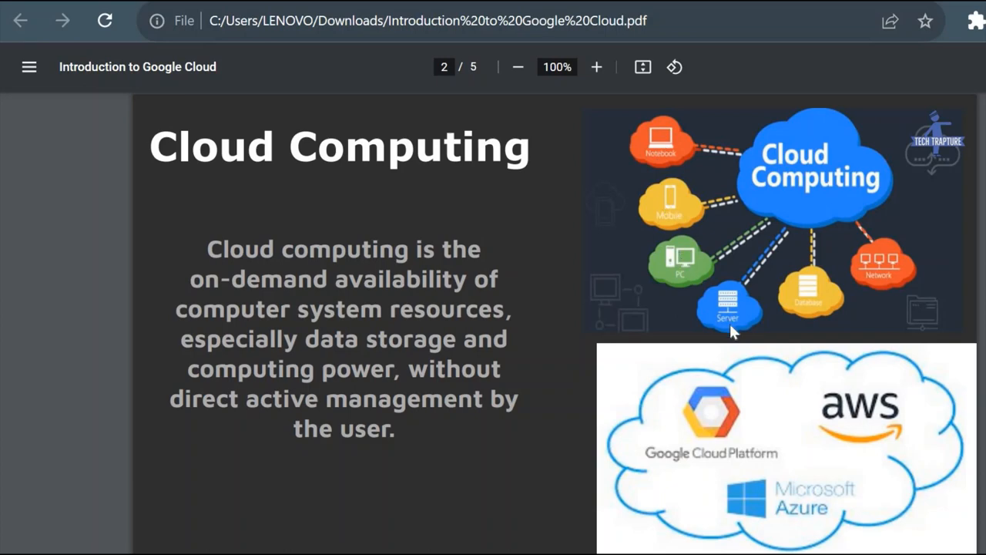
{"action": "mouse_move", "coordinate": [898, 282]}
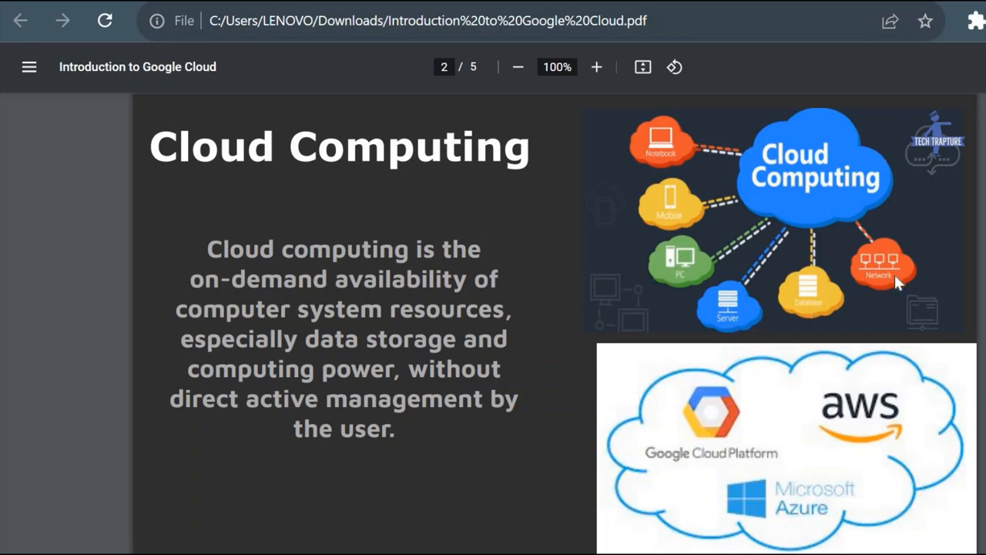
{"action": "mouse_move", "coordinate": [843, 377]}
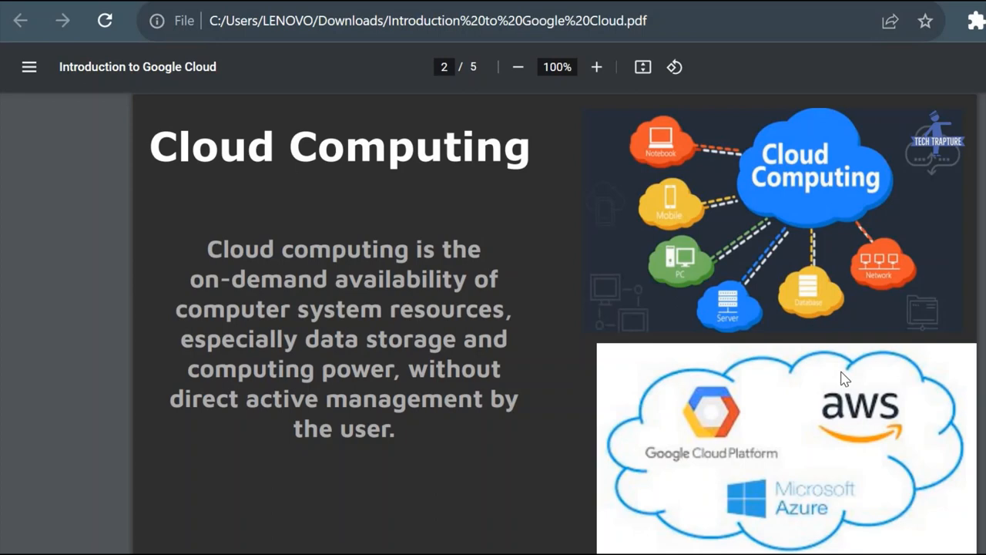
{"action": "mouse_move", "coordinate": [614, 330]}
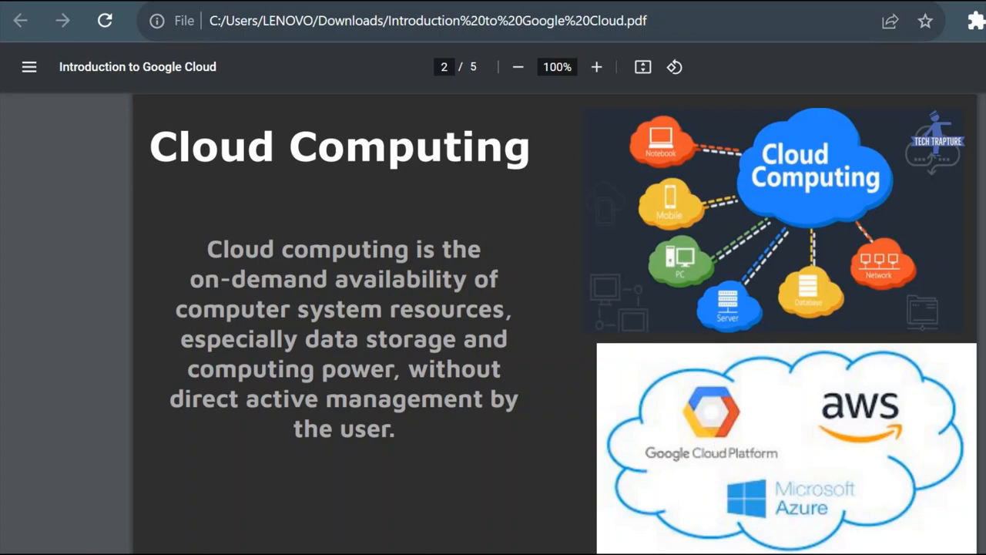
{"action": "mouse_move", "coordinate": [902, 449]}
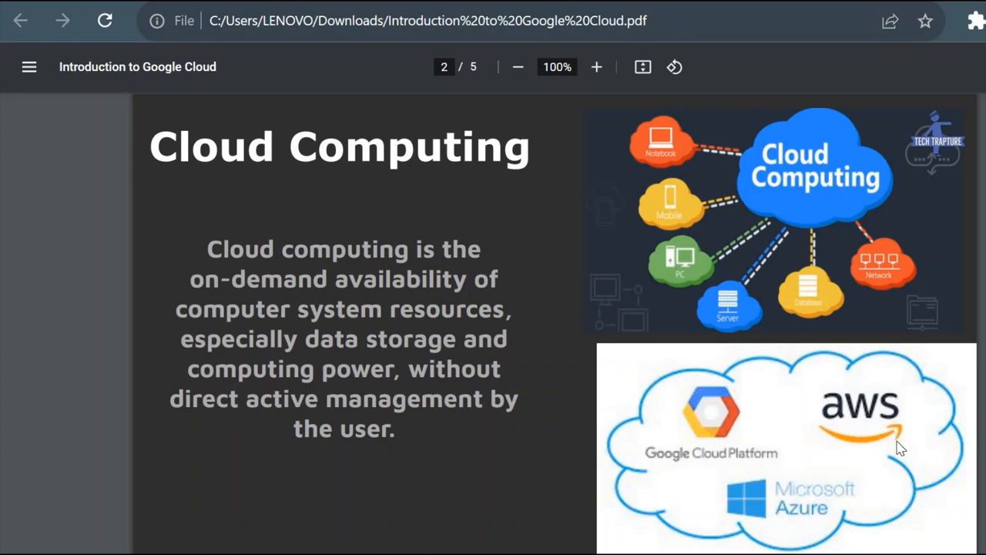
{"action": "mouse_move", "coordinate": [978, 440]}
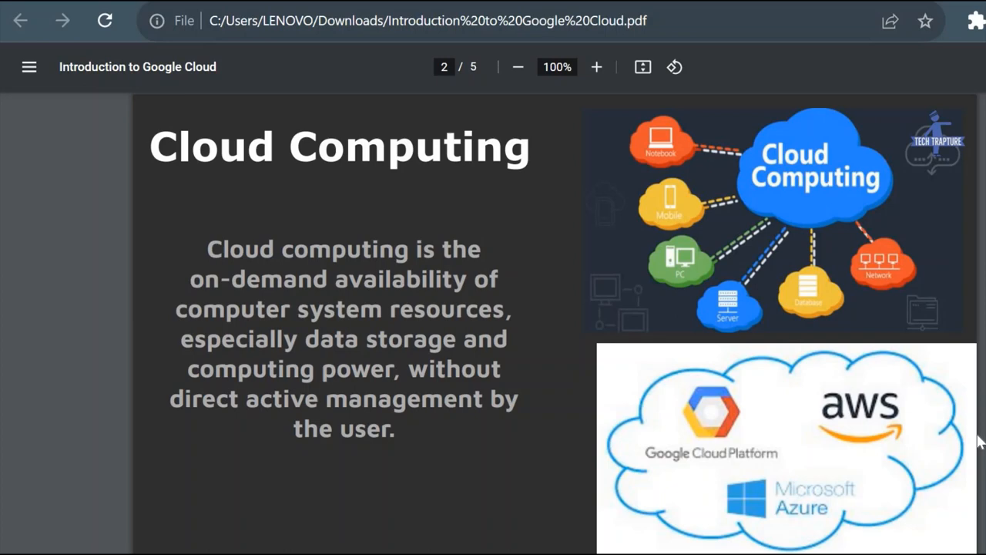
{"action": "mouse_move", "coordinate": [563, 475]}
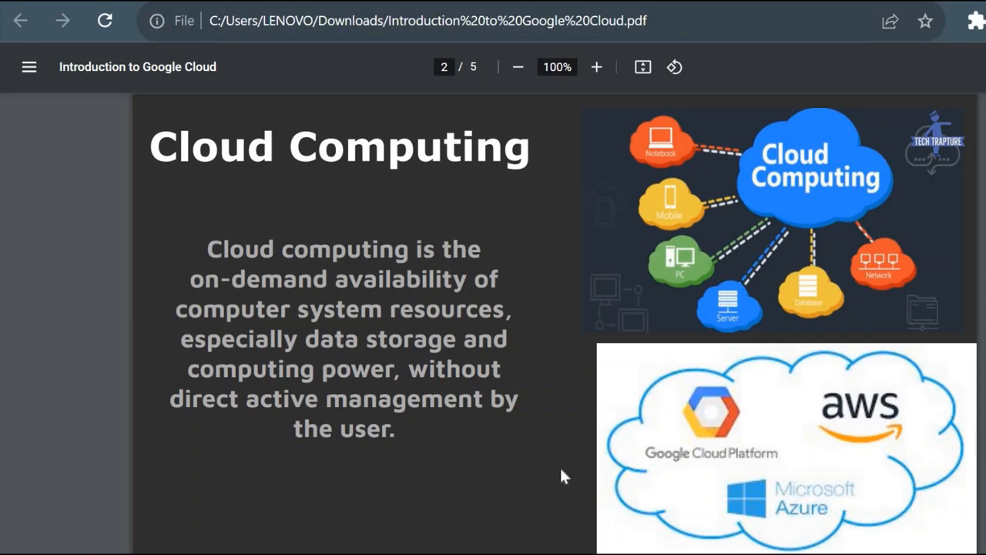
{"action": "mouse_move", "coordinate": [712, 463]}
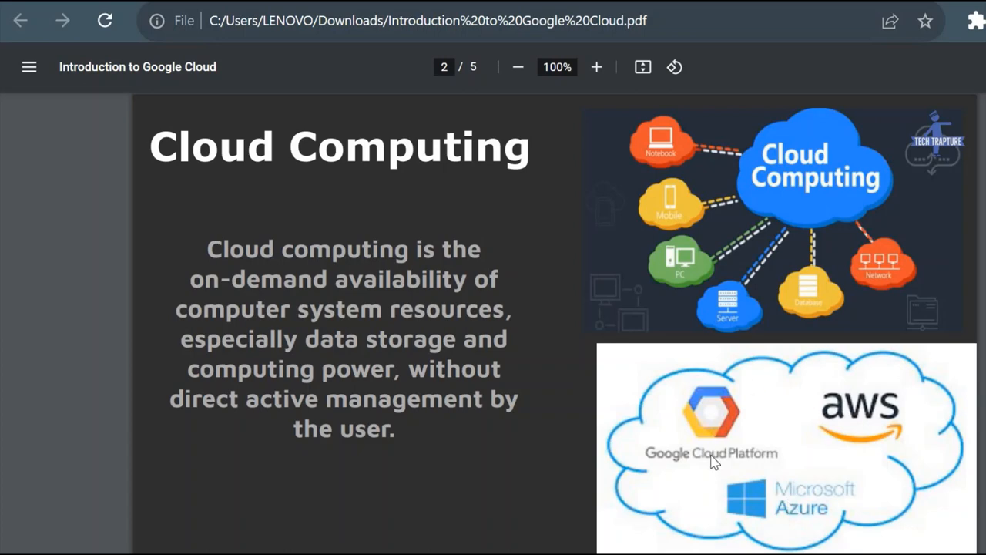
{"action": "mouse_move", "coordinate": [588, 302]}
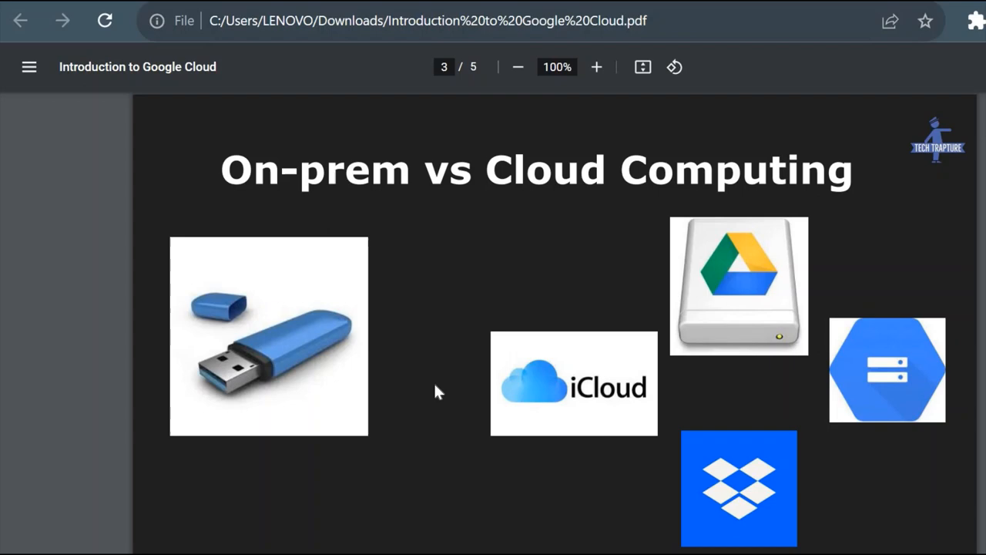
{"action": "mouse_move", "coordinate": [787, 267]}
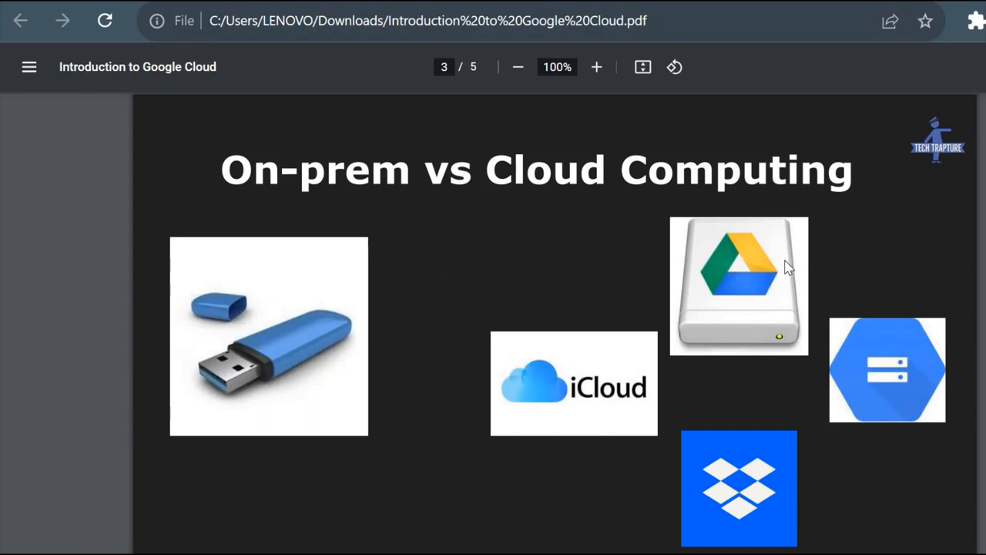
{"action": "left_click", "coordinate": [596, 66]}
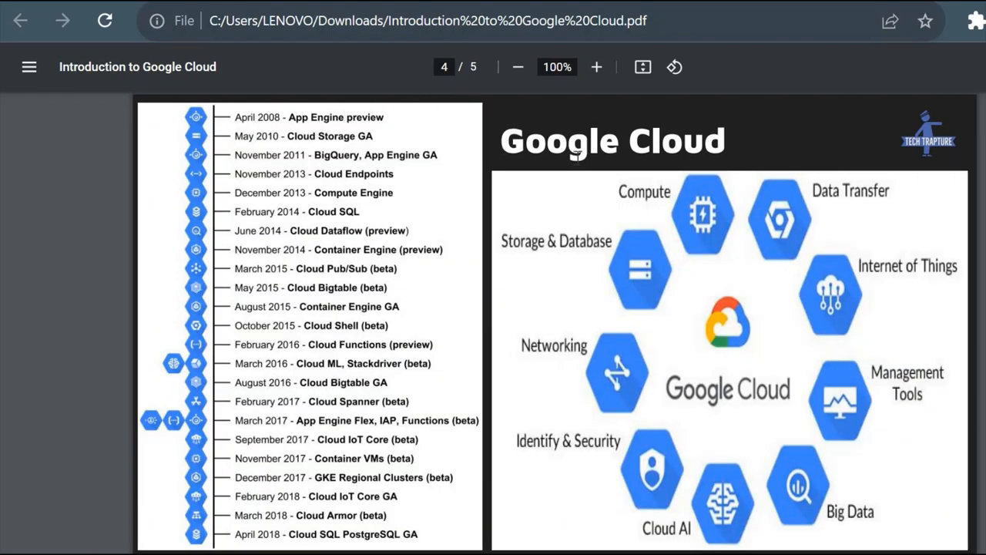
{"action": "mouse_move", "coordinate": [320, 127]}
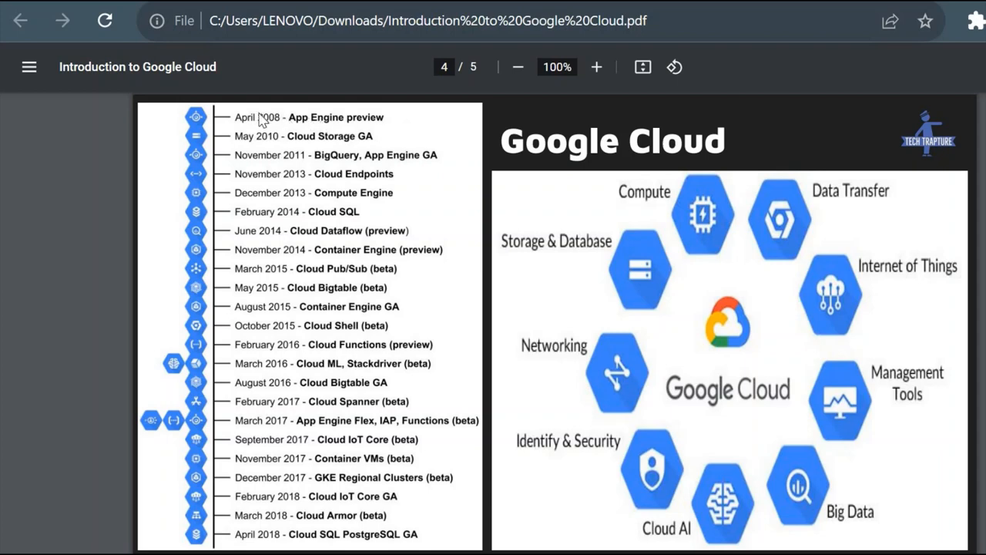
{"action": "mouse_move", "coordinate": [435, 149]}
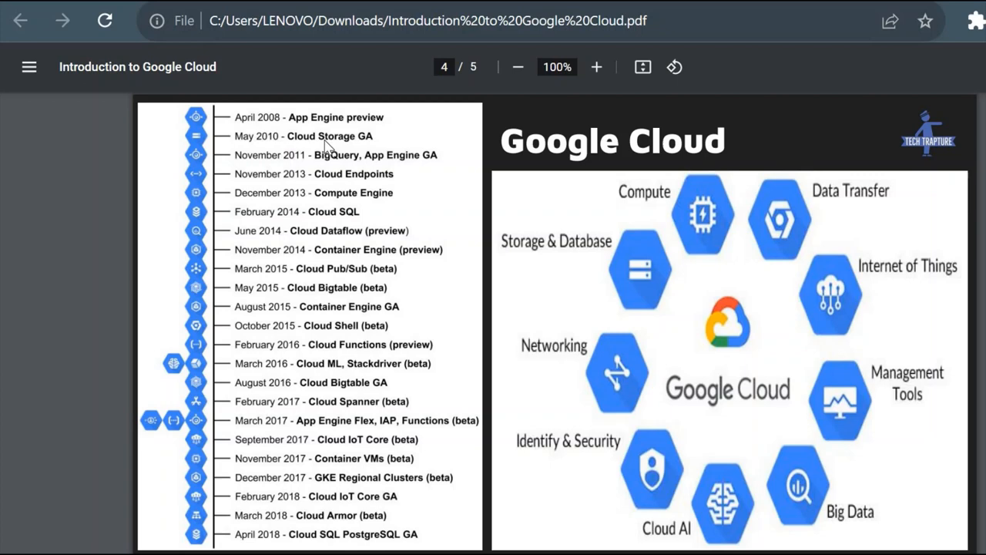
{"action": "mouse_move", "coordinate": [318, 167]}
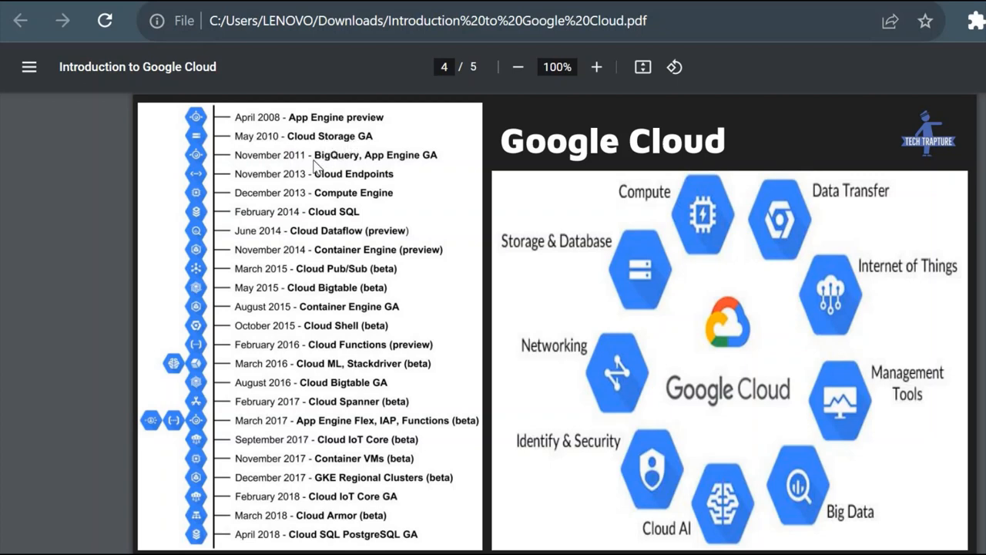
{"action": "mouse_move", "coordinate": [382, 172]}
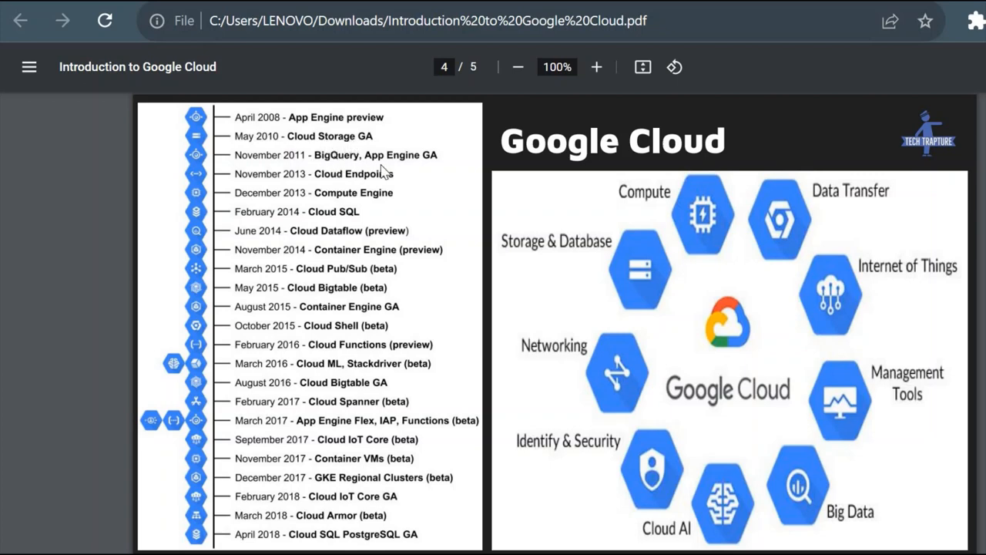
{"action": "mouse_move", "coordinate": [416, 182]}
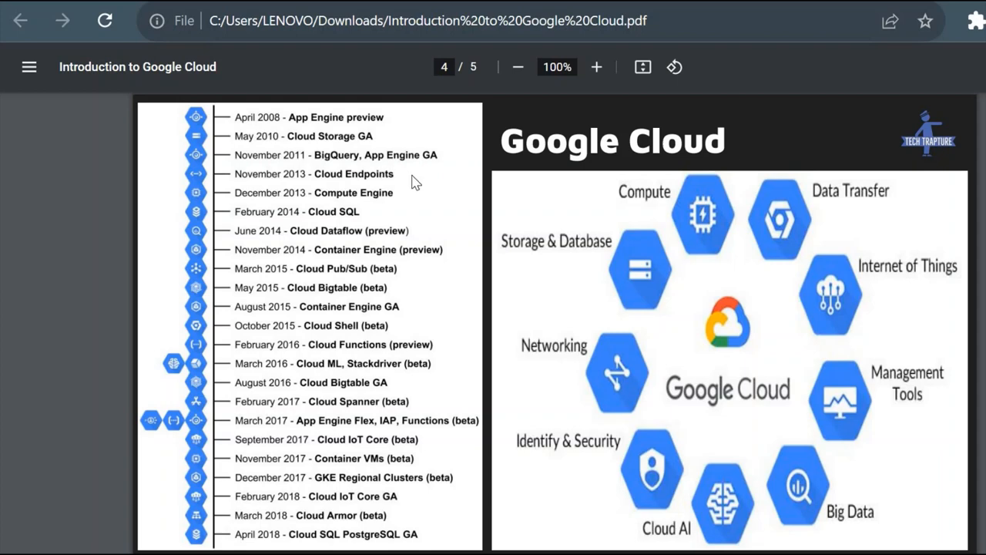
{"action": "mouse_move", "coordinate": [691, 308]}
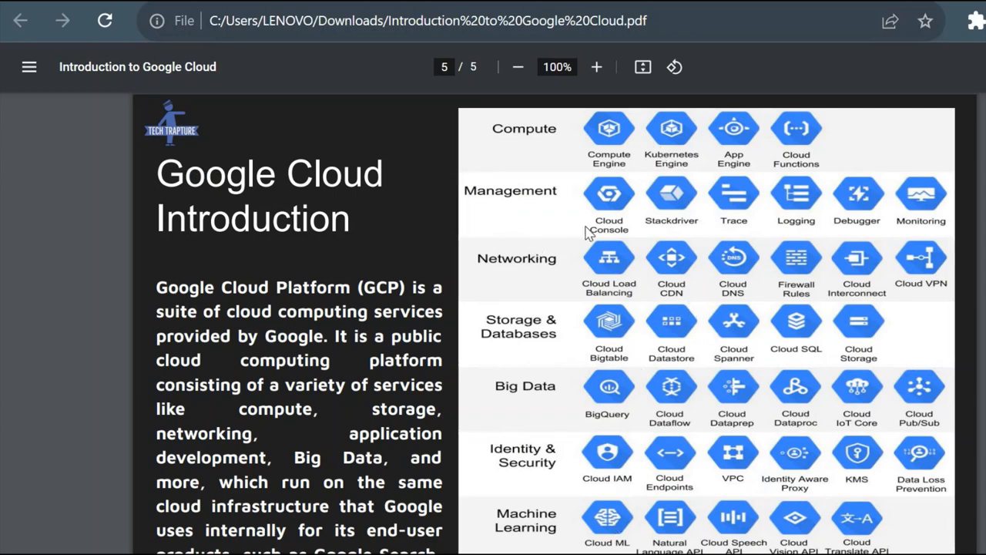
{"action": "mouse_move", "coordinate": [598, 277]}
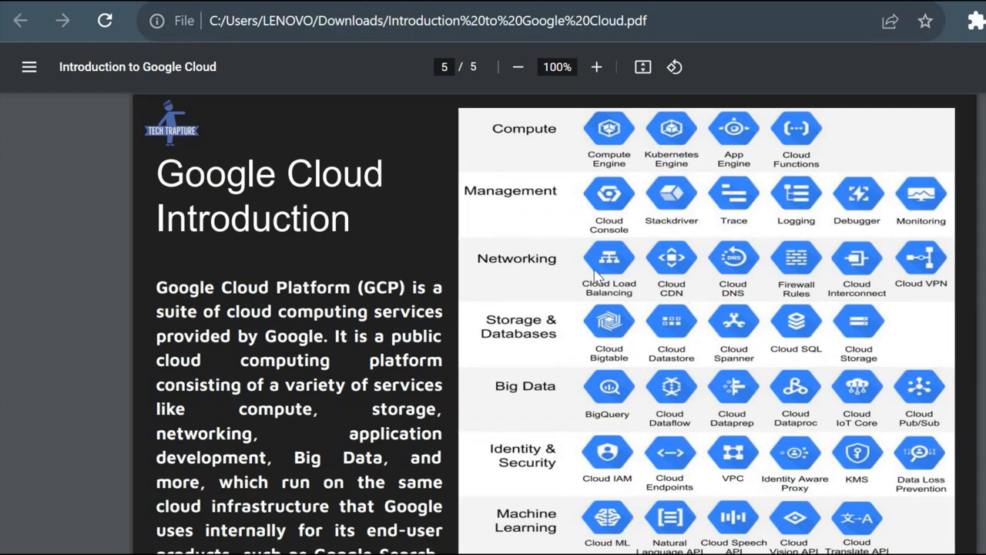
{"action": "mouse_move", "coordinate": [586, 158]}
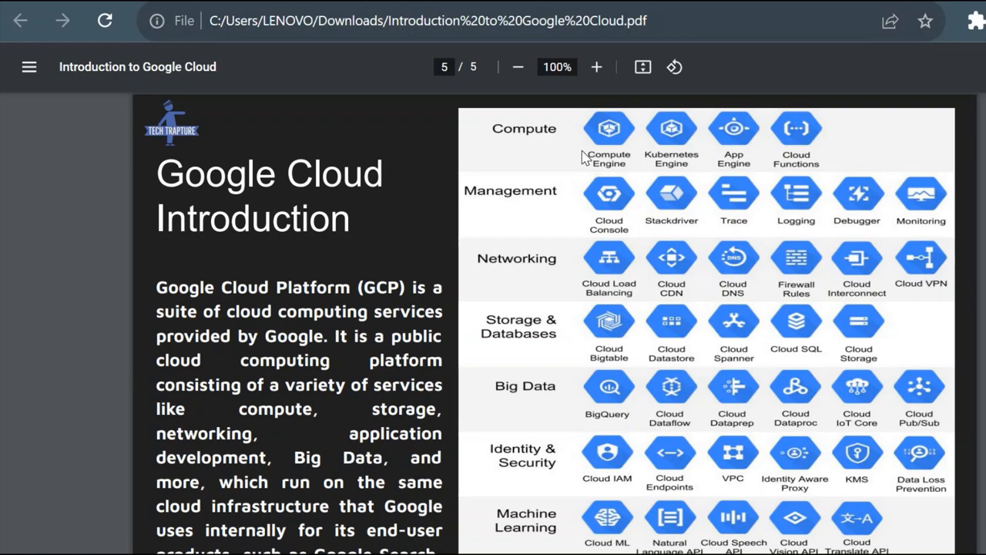
{"action": "mouse_move", "coordinate": [620, 145]}
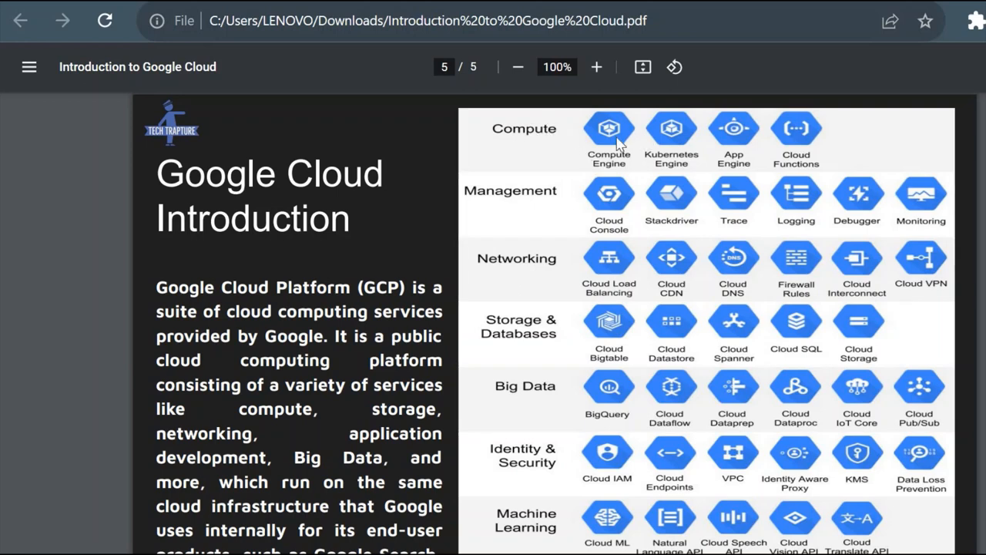
{"action": "mouse_move", "coordinate": [674, 150]}
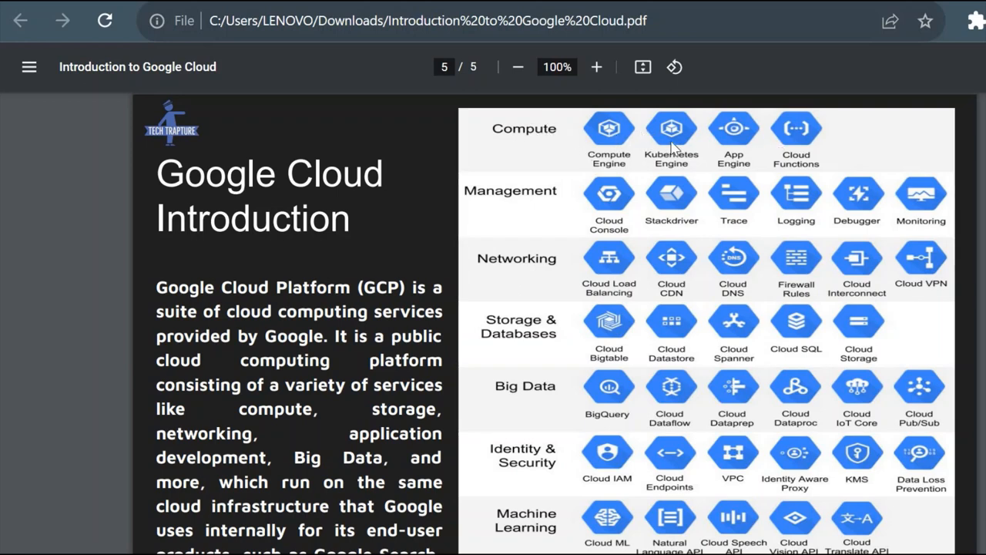
{"action": "mouse_move", "coordinate": [811, 152]}
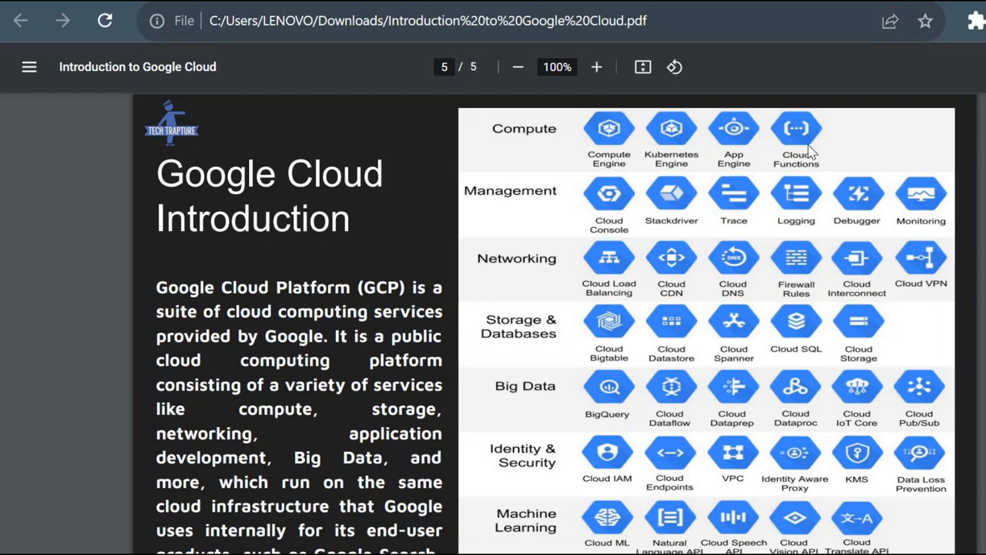
{"action": "mouse_move", "coordinate": [863, 154]}
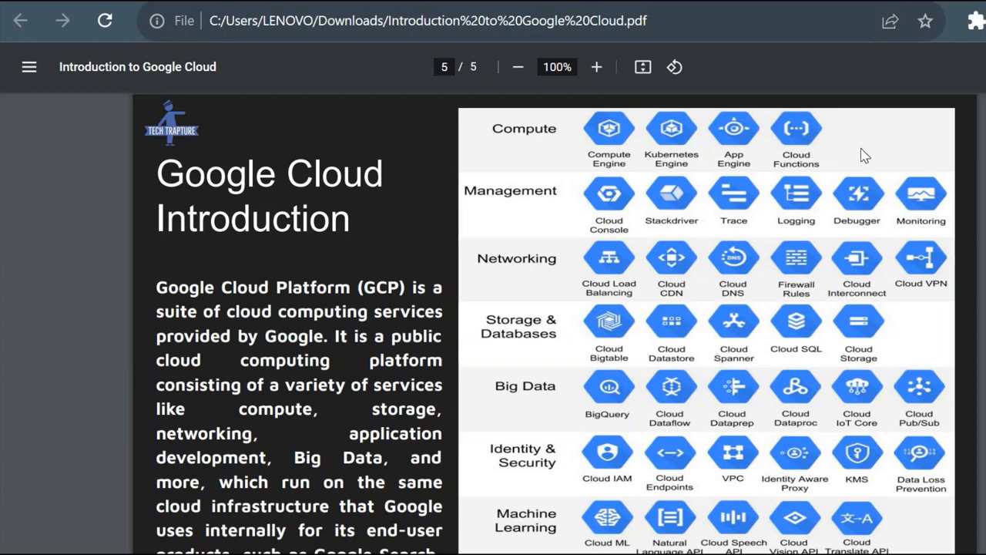
{"action": "mouse_move", "coordinate": [522, 274]}
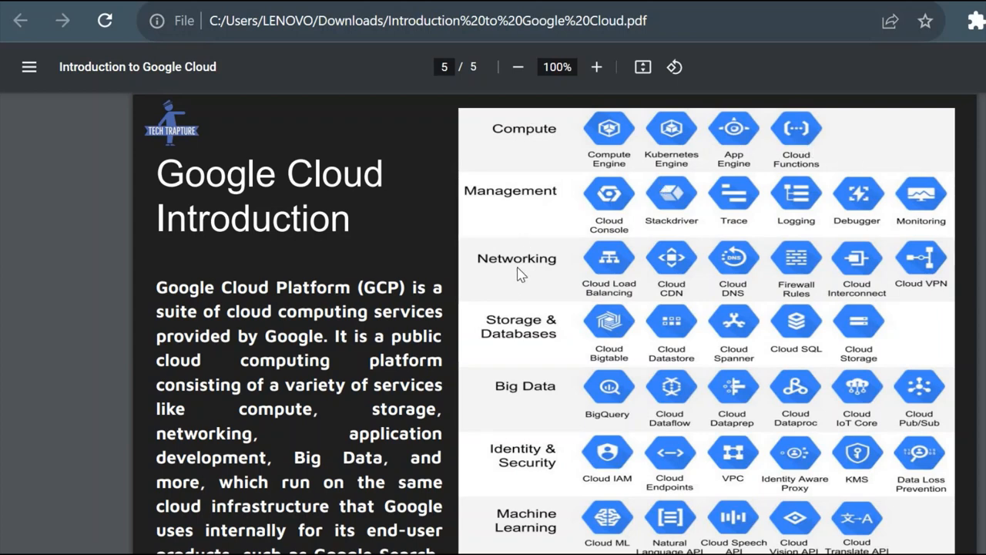
{"action": "mouse_move", "coordinate": [851, 282]}
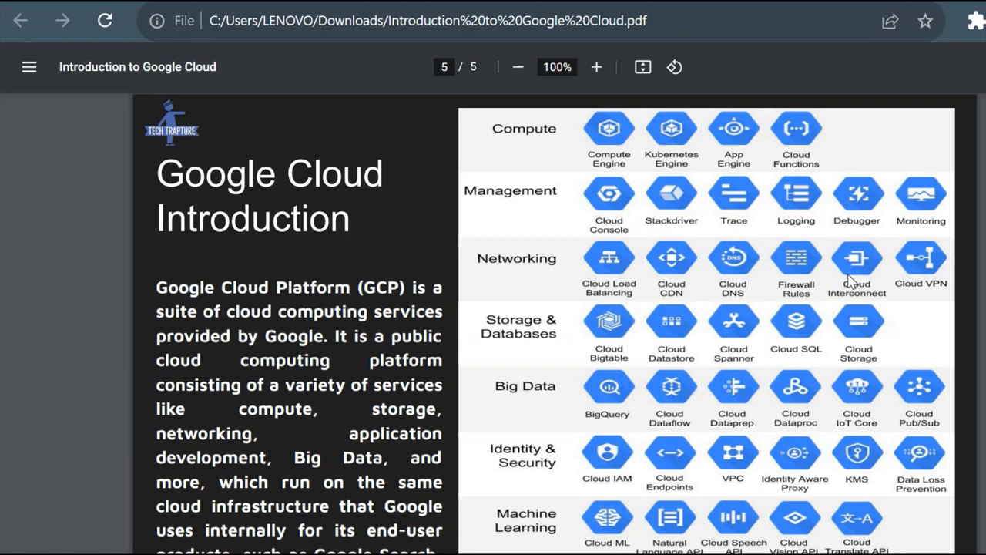
{"action": "mouse_move", "coordinate": [543, 331]}
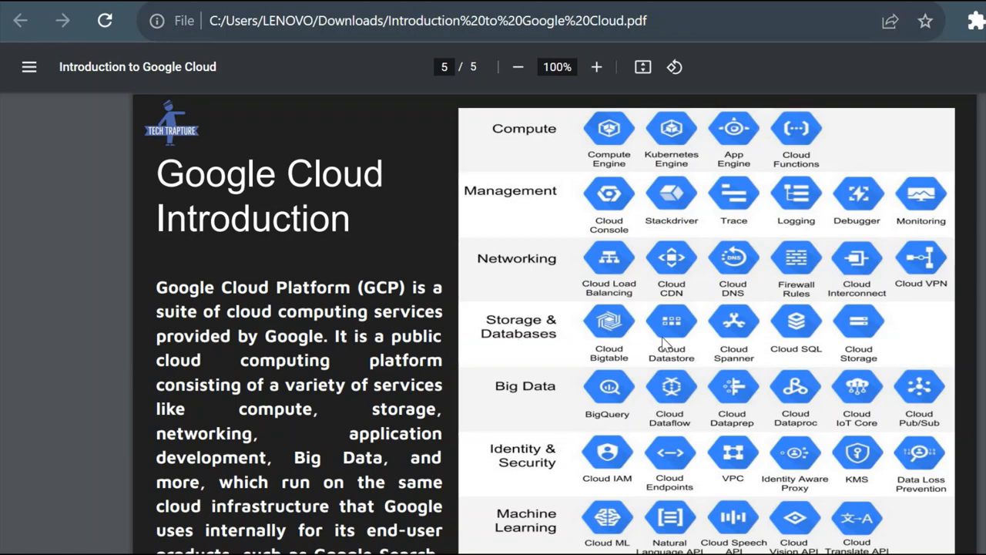
{"action": "mouse_move", "coordinate": [909, 343]}
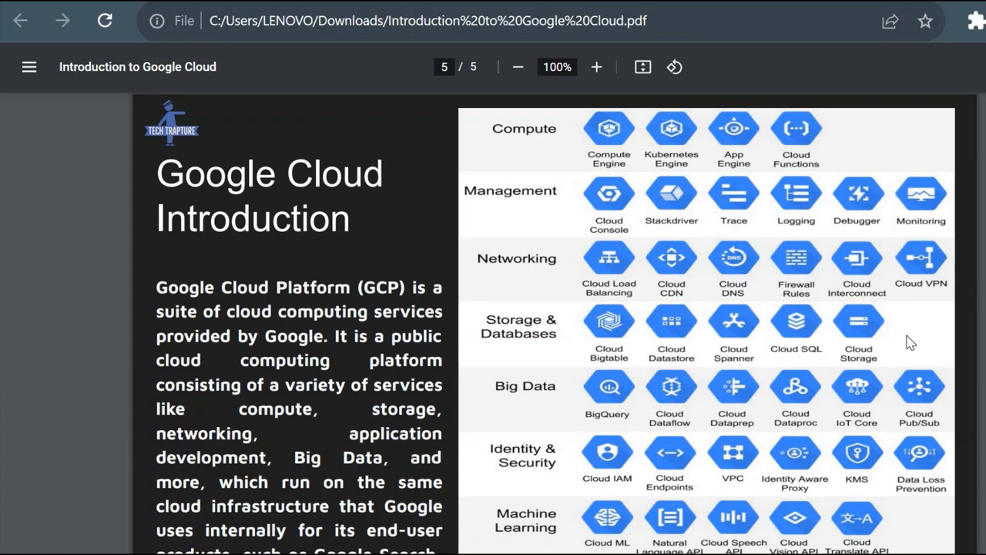
{"action": "mouse_move", "coordinate": [862, 349]}
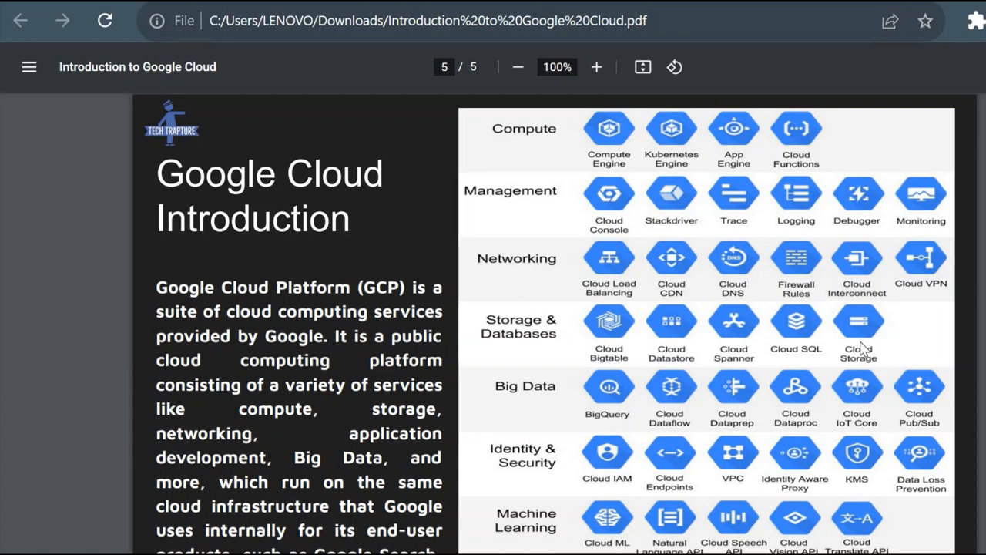
{"action": "mouse_move", "coordinate": [682, 455]}
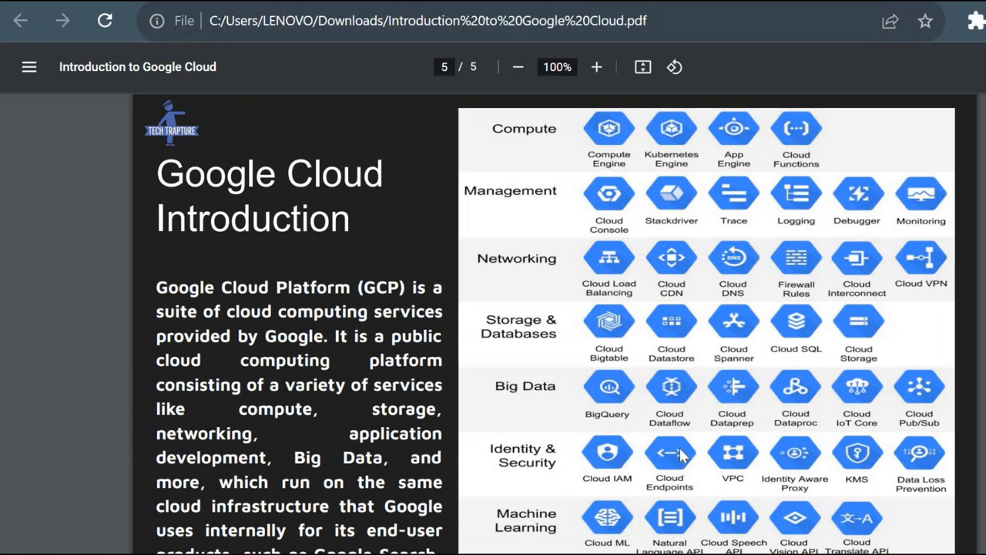
{"action": "mouse_move", "coordinate": [821, 474]}
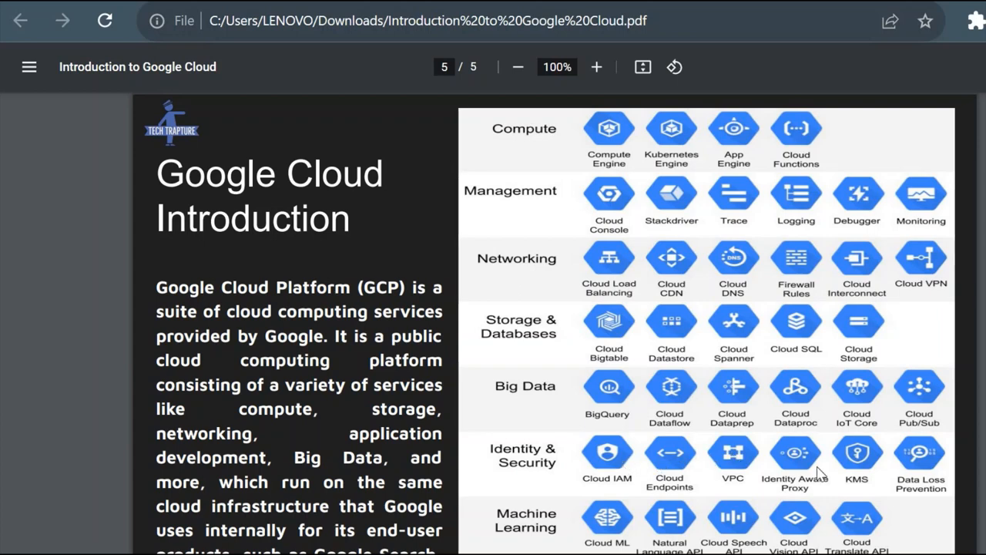
{"action": "mouse_move", "coordinate": [919, 472]}
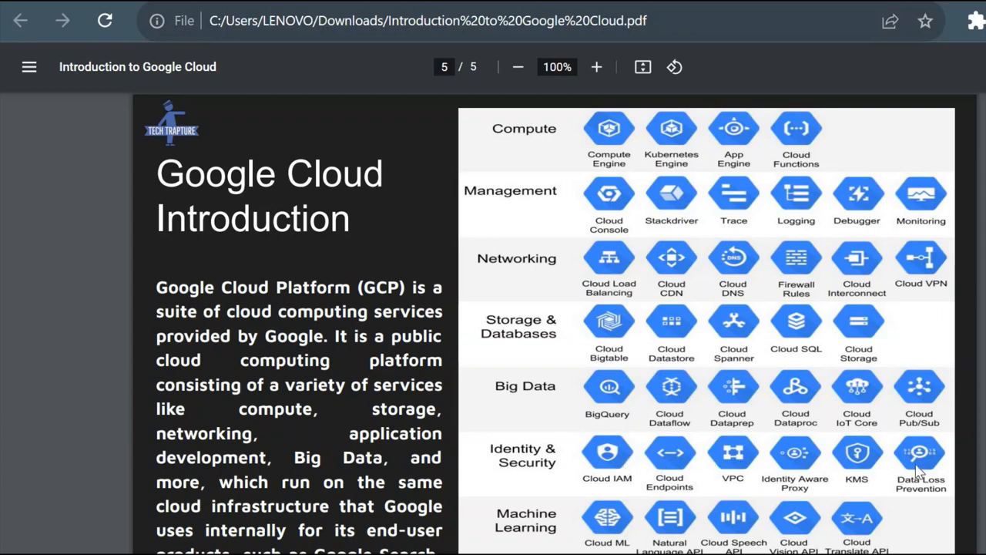
{"action": "mouse_move", "coordinate": [616, 470]}
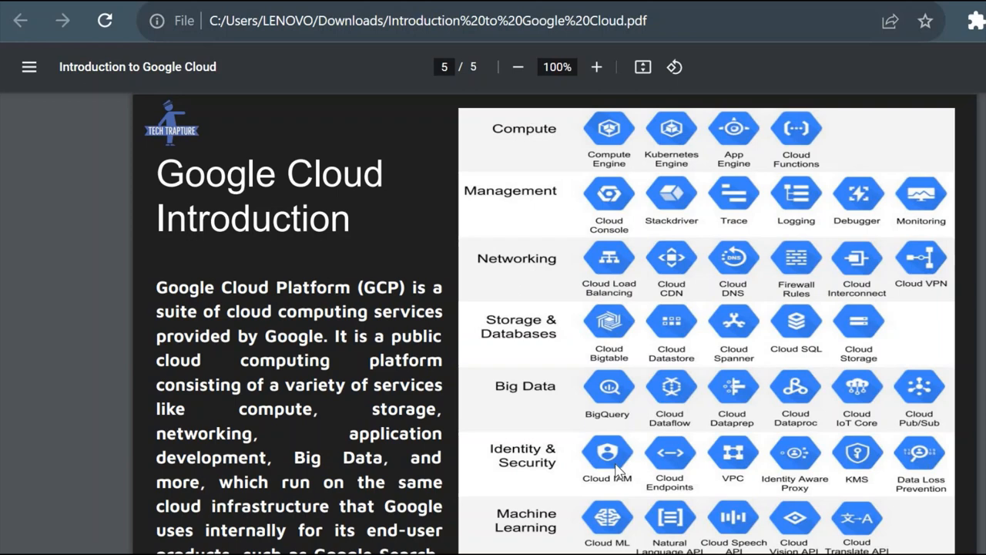
{"action": "mouse_move", "coordinate": [597, 527]}
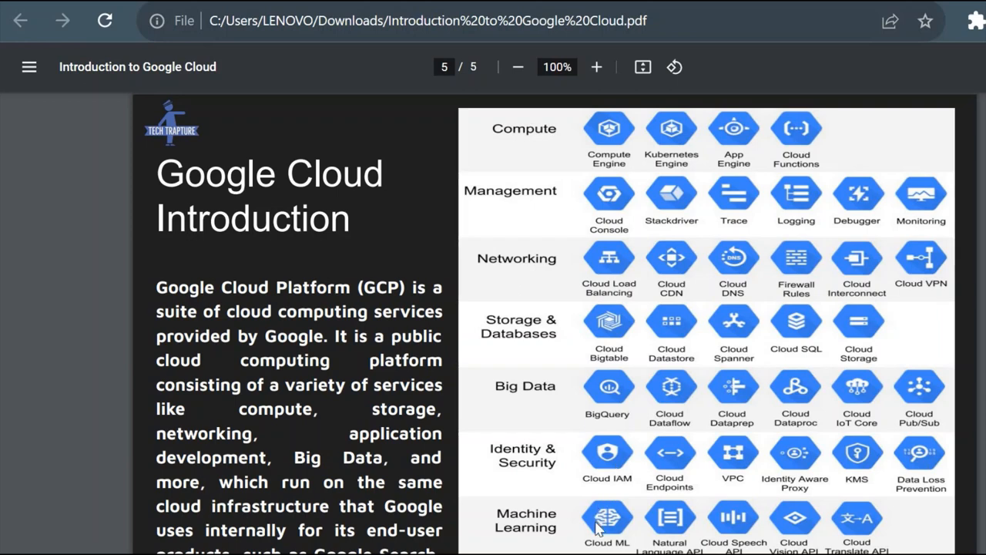
{"action": "mouse_move", "coordinate": [711, 414]}
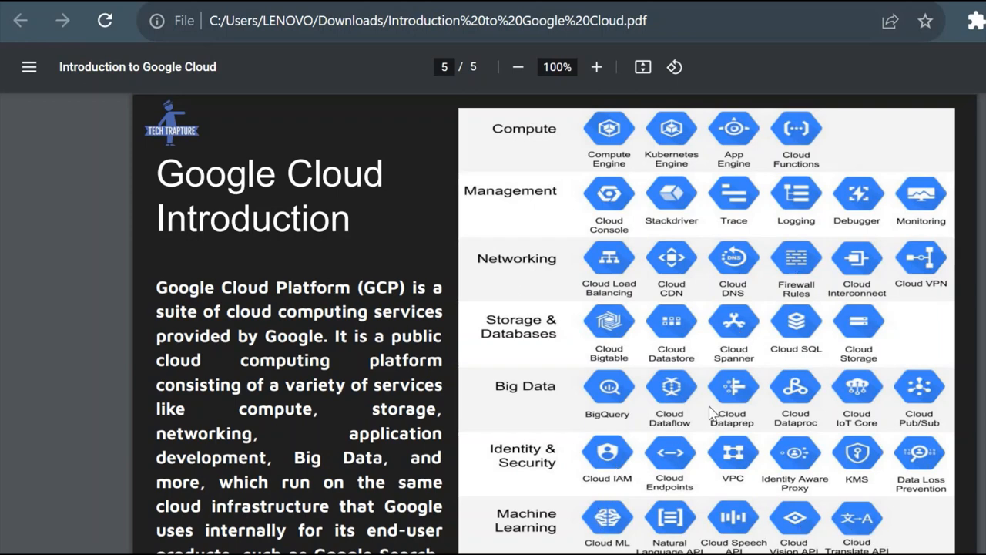
{"action": "mouse_move", "coordinate": [803, 394]}
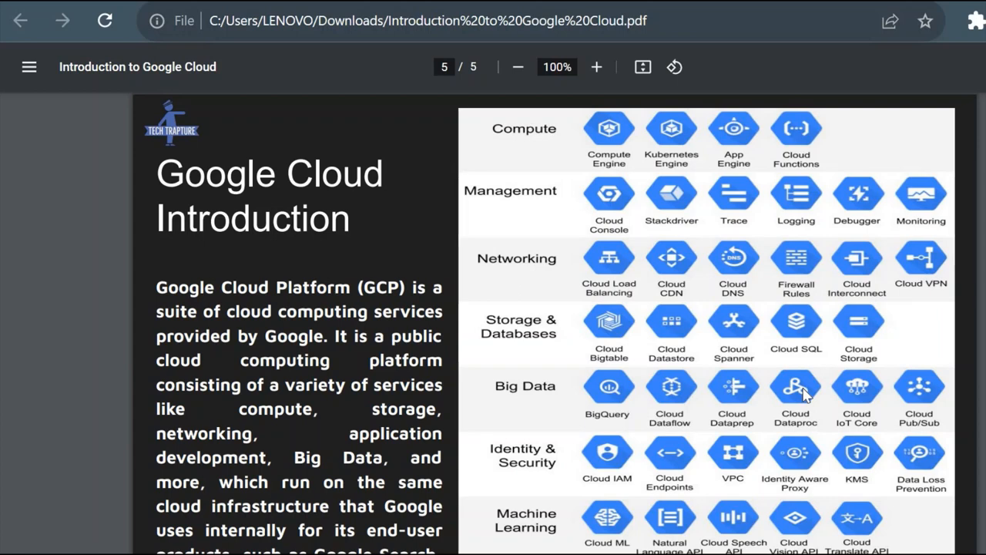
{"action": "mouse_move", "coordinate": [664, 267]}
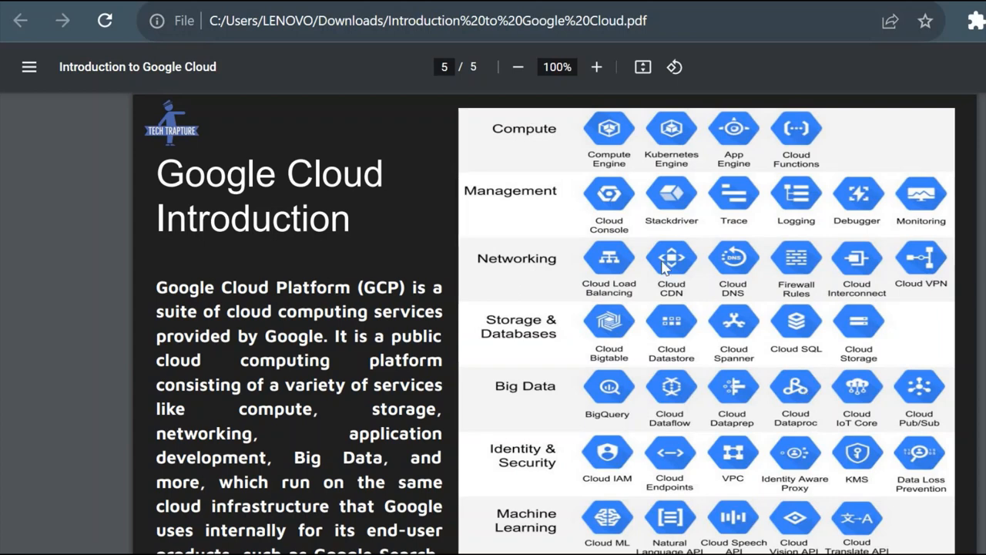
{"action": "mouse_move", "coordinate": [530, 167]}
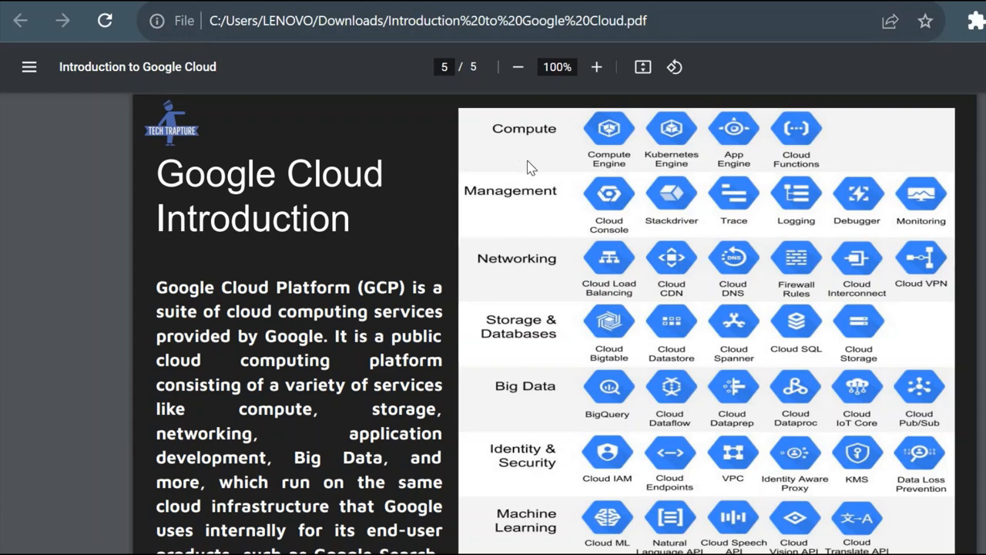
{"action": "mouse_move", "coordinate": [518, 375]}
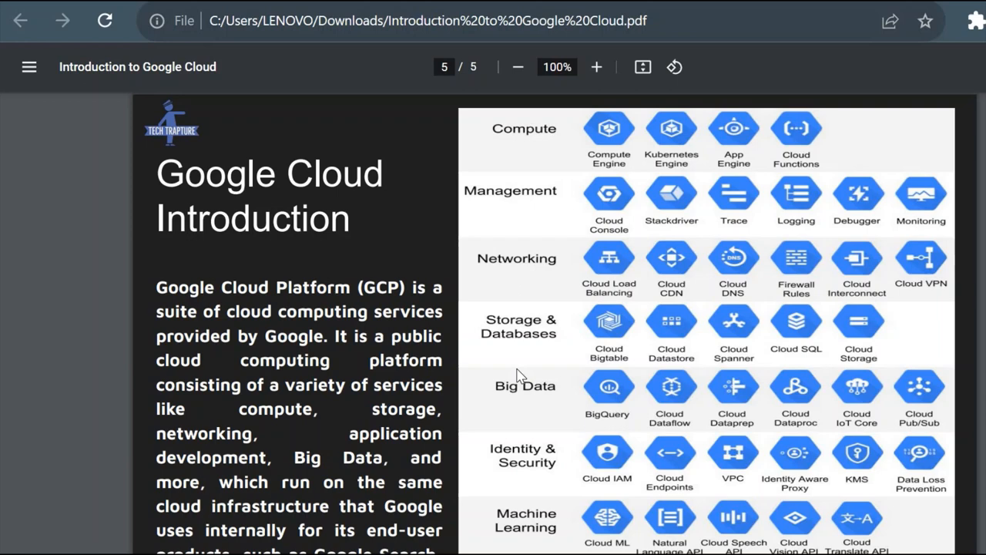
{"action": "mouse_move", "coordinate": [643, 158]}
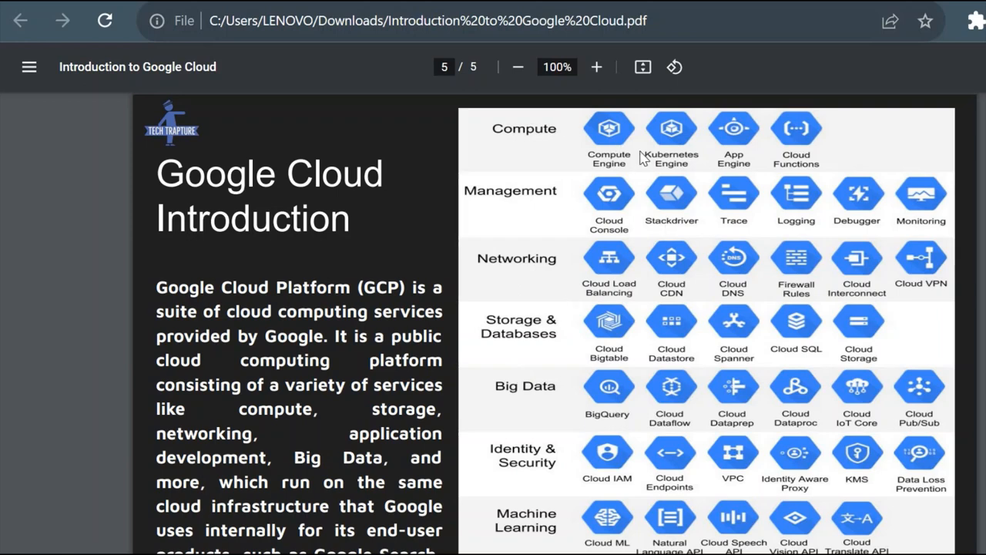